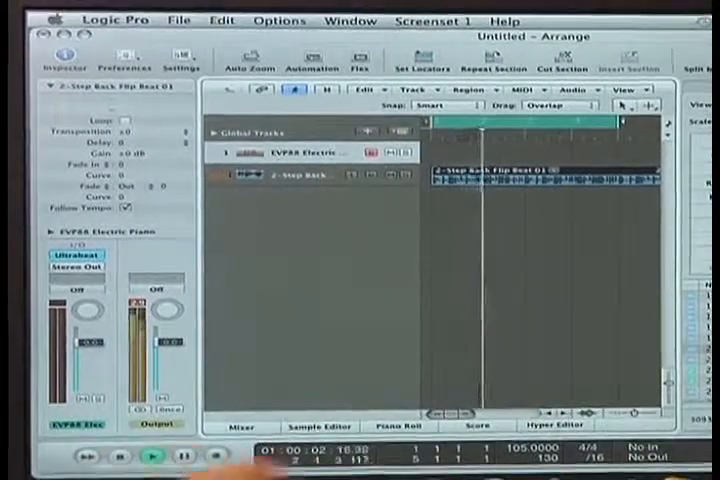
click(151, 458)
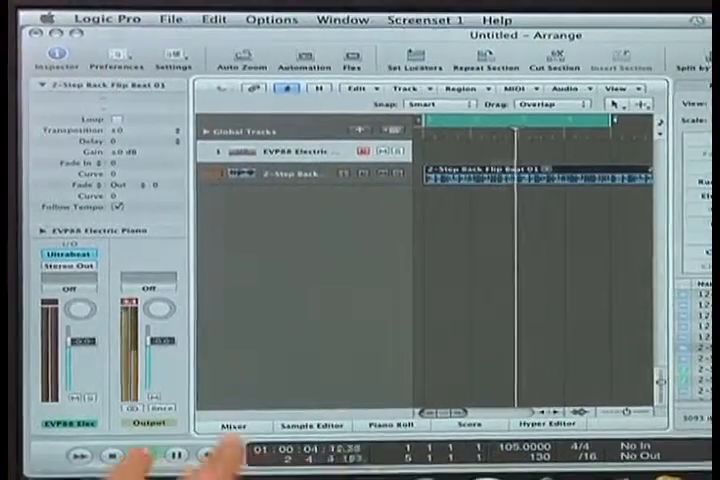